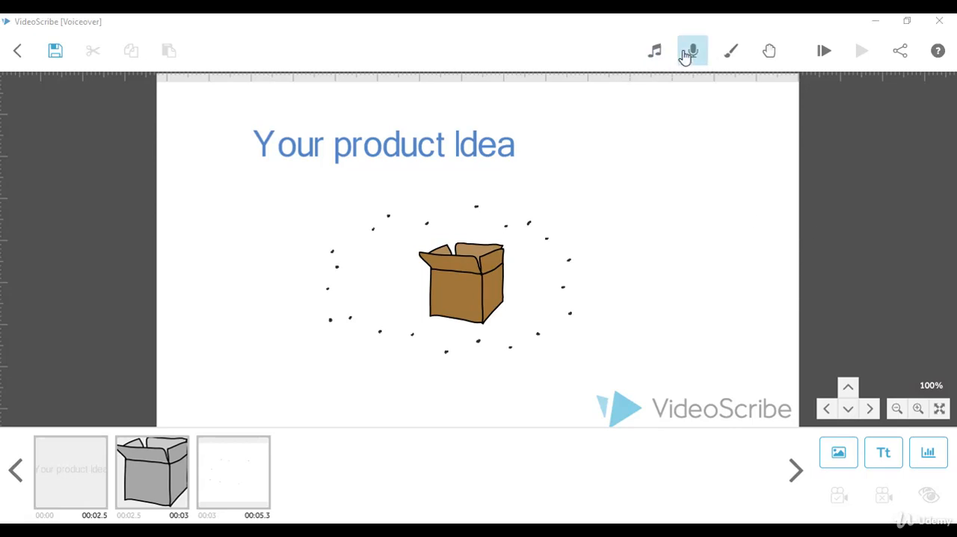
Bring up the Scribe Voiceover recorder from the toolbar microphone icon
click(691, 51)
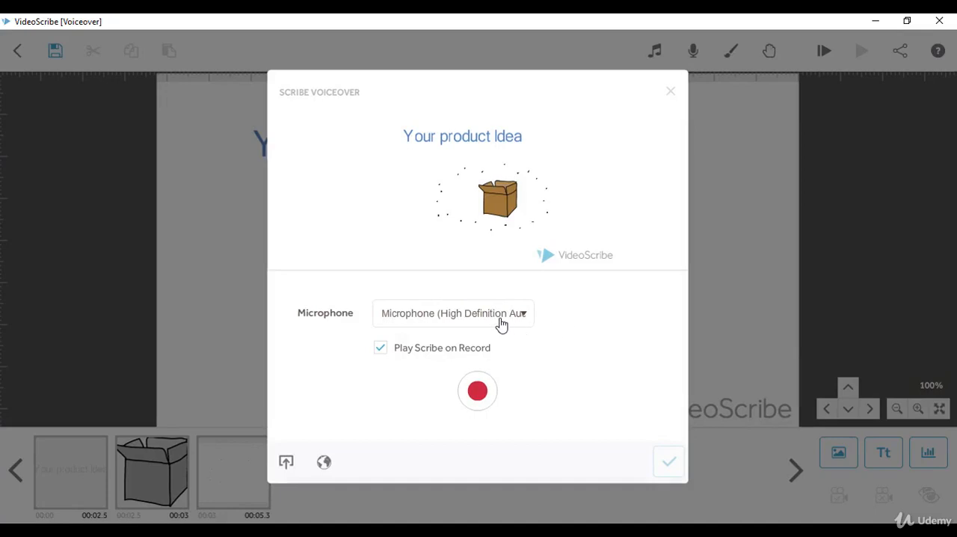
Switch off 'Play Scribe on Record' and record a roughly five-second voiceover
click(380, 347)
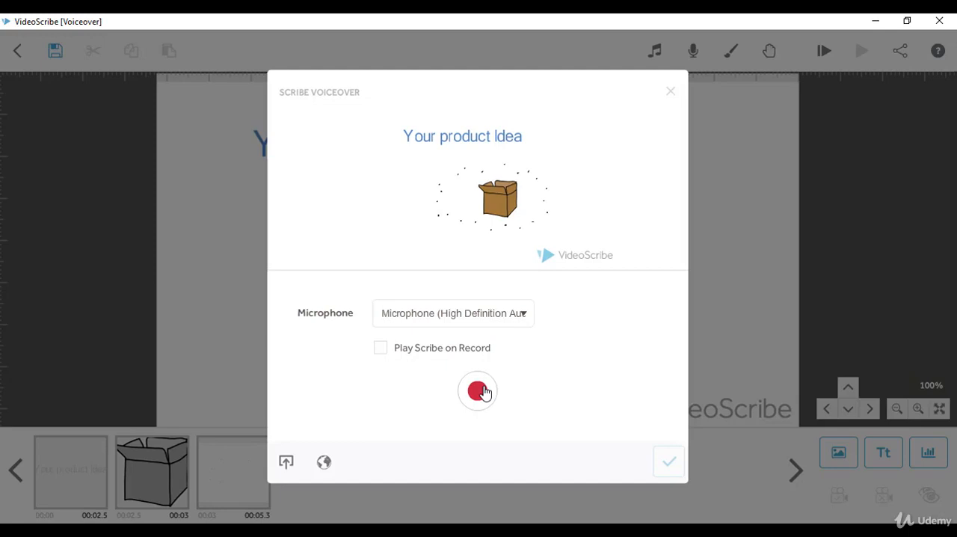
click(477, 391)
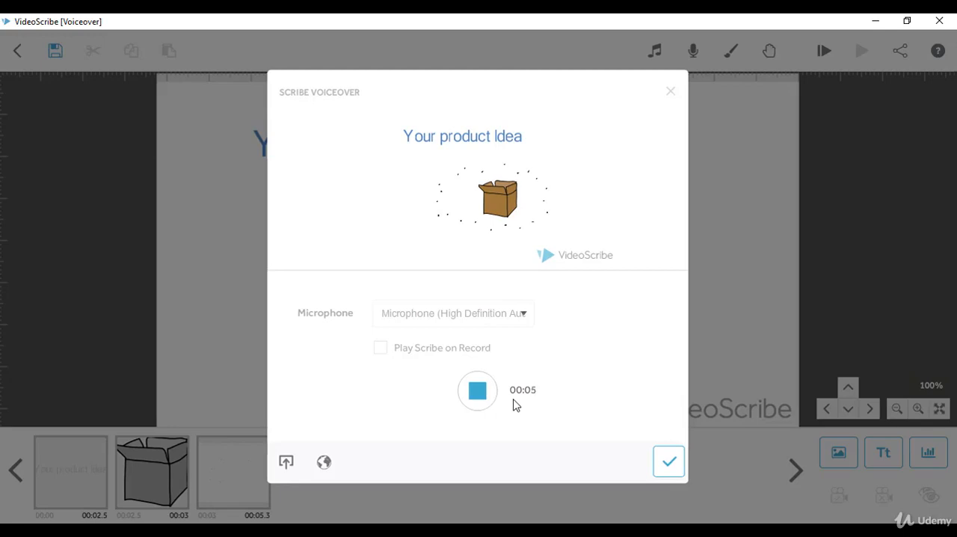
click(477, 389)
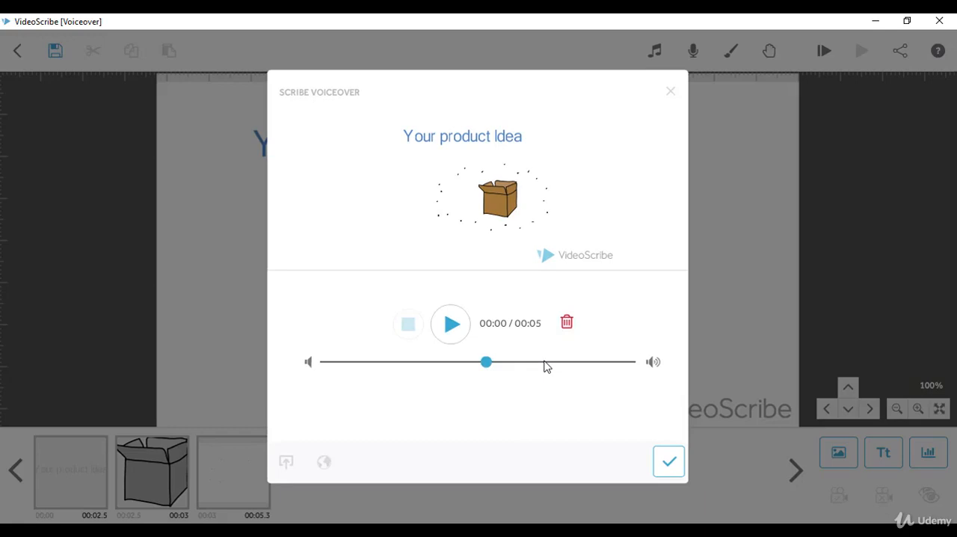
mouse_move(494, 383)
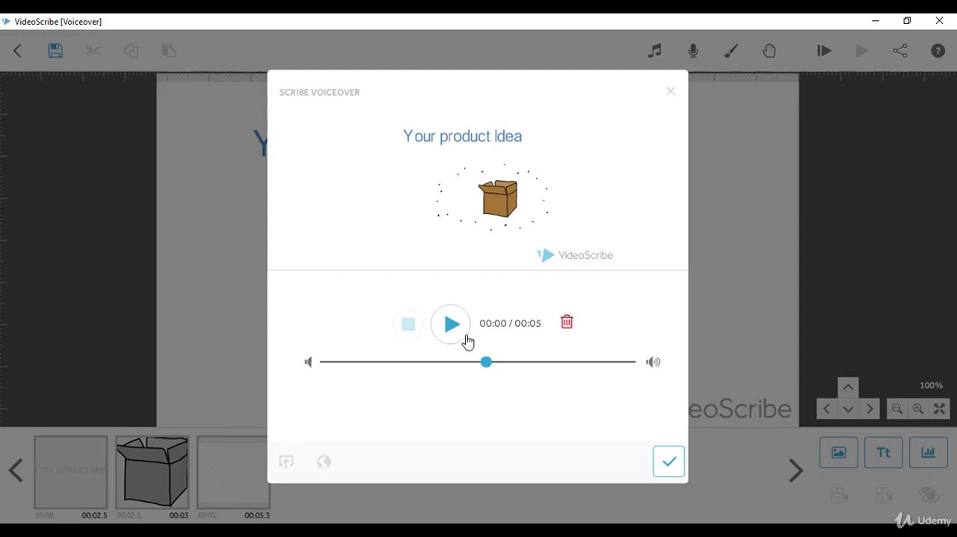
mouse_move(448, 329)
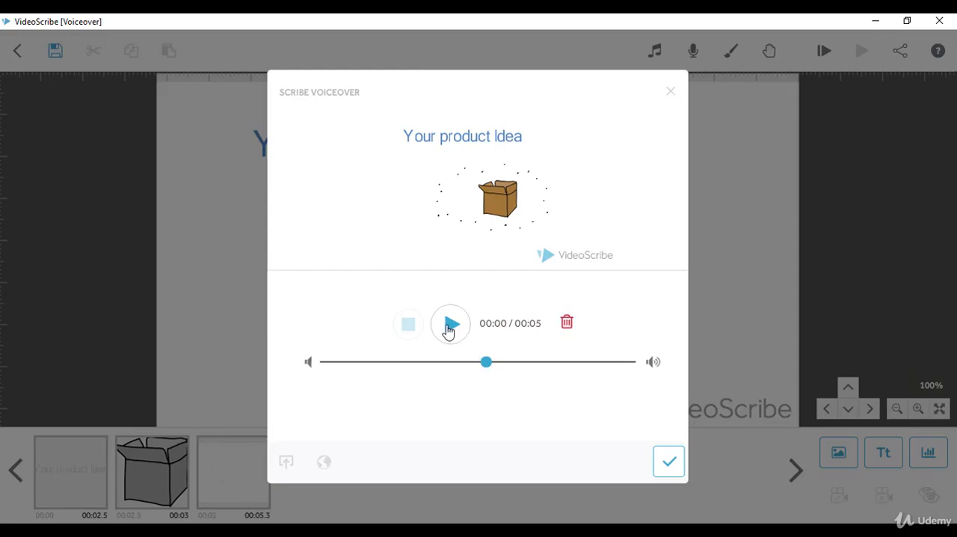
Play back the recording, raise its volume, then request to remove the voiceover
click(450, 323)
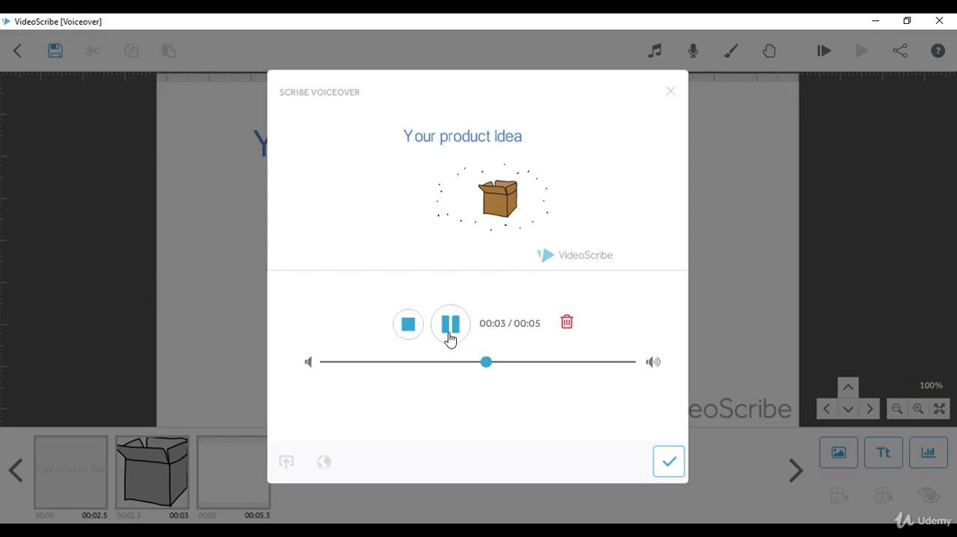
click(450, 323)
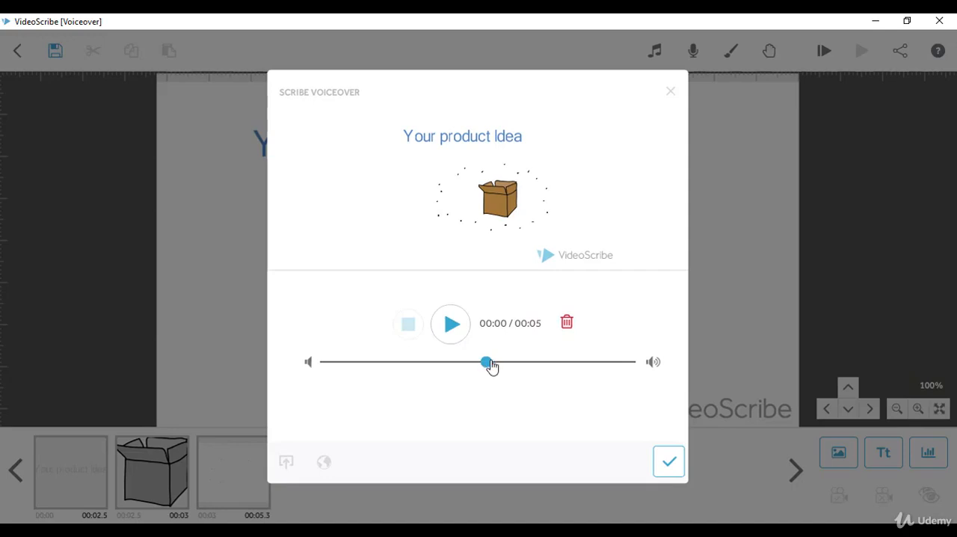
drag(486, 362, 574, 362)
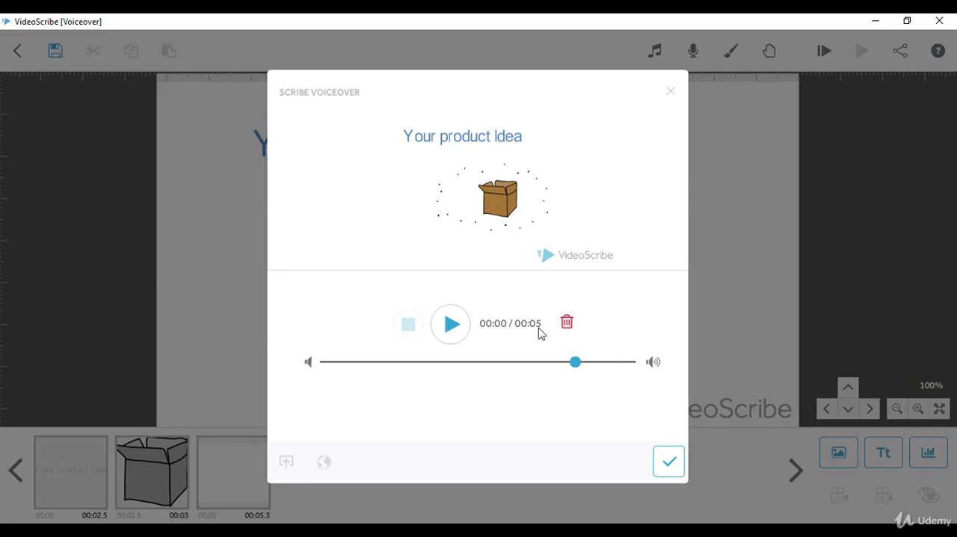
click(565, 323)
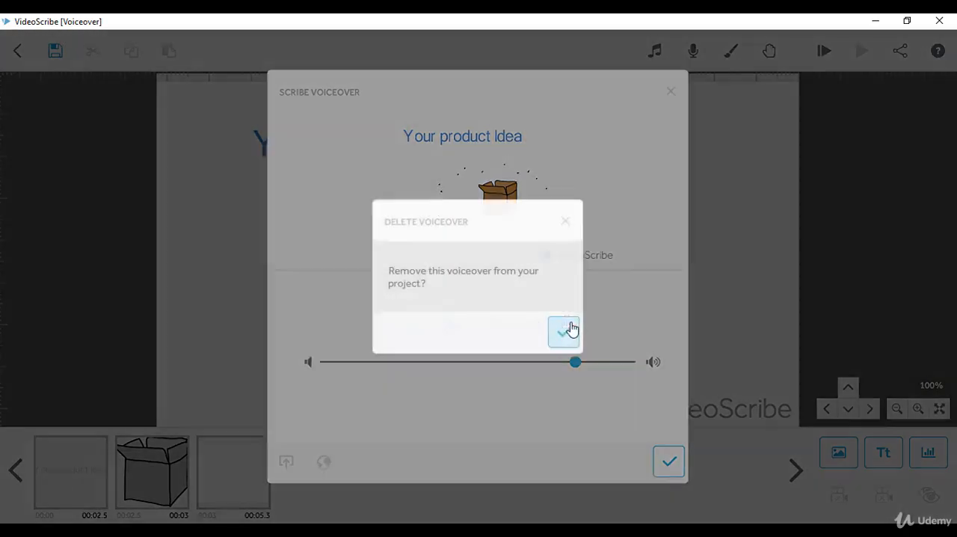
Confirm deleting the voiceover and re-enable 'Play Scribe on Record'
click(563, 332)
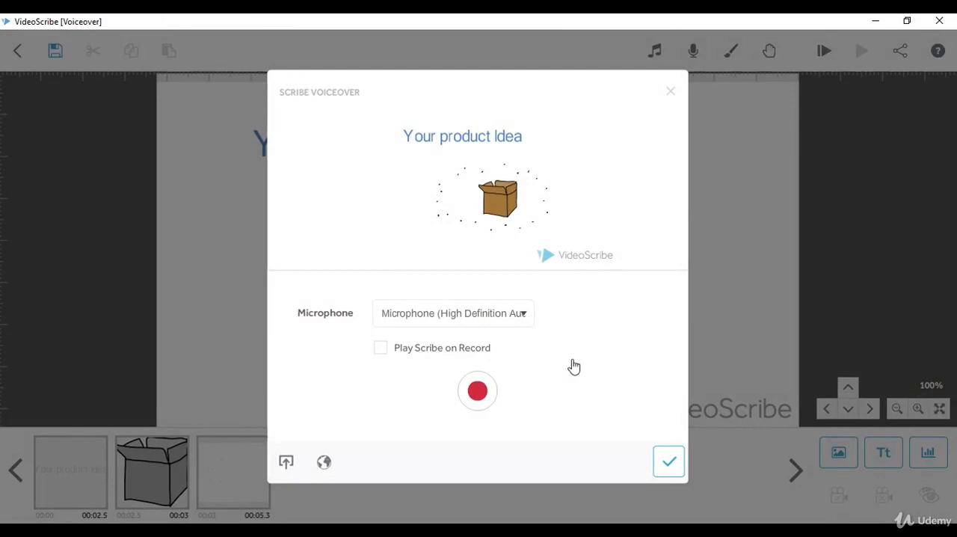
mouse_move(373, 366)
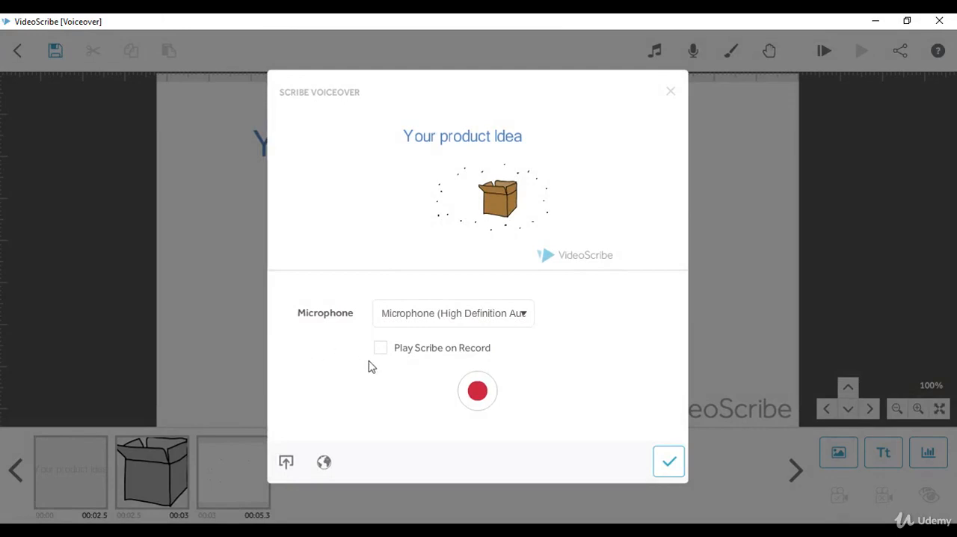
mouse_move(425, 359)
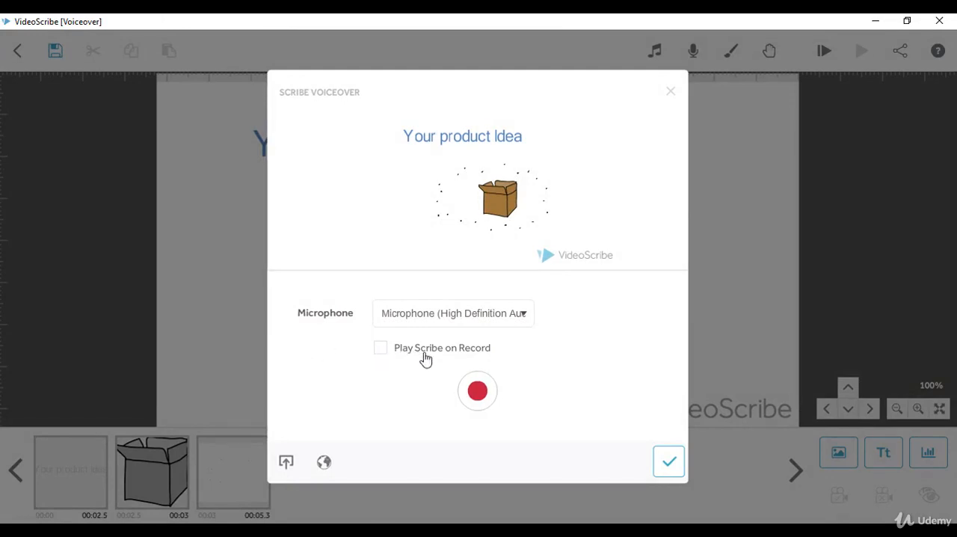
click(379, 347)
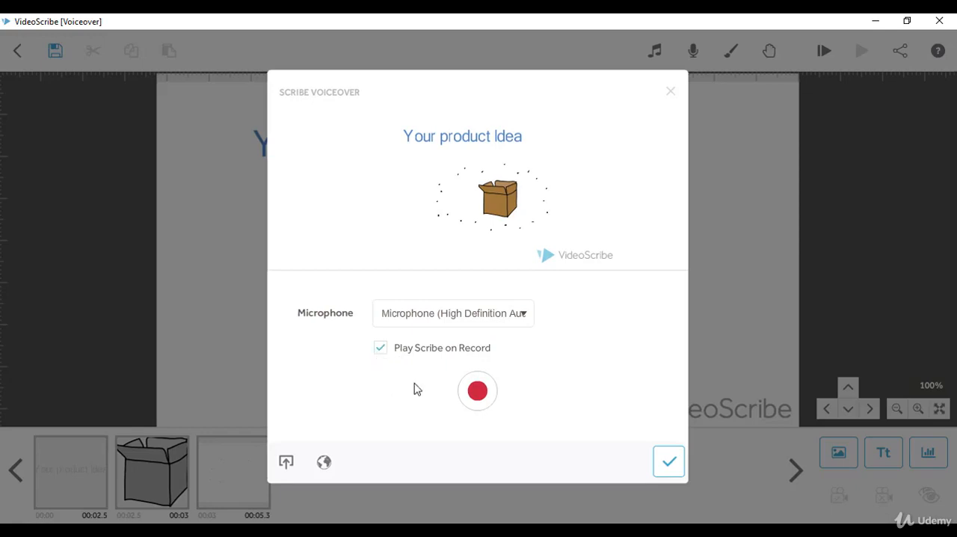
mouse_move(441, 375)
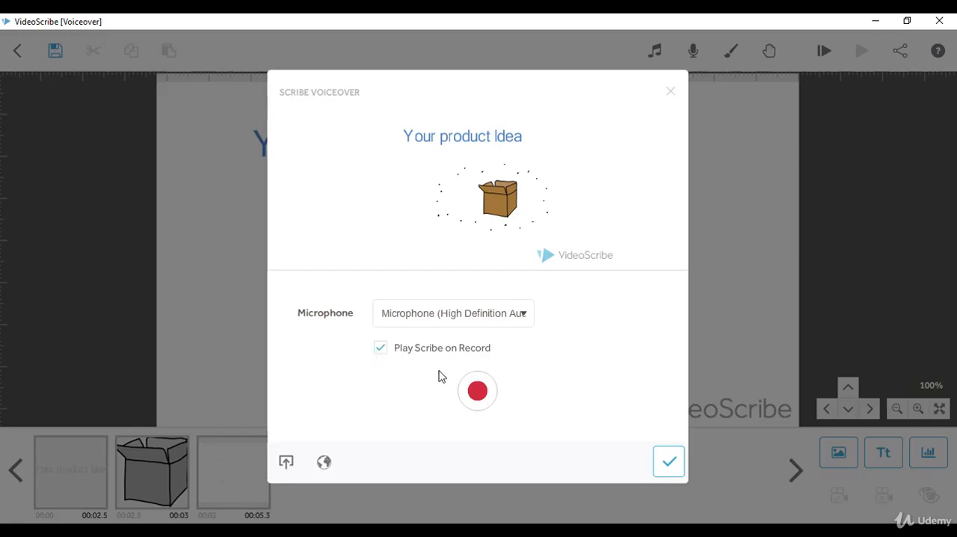
mouse_move(476, 391)
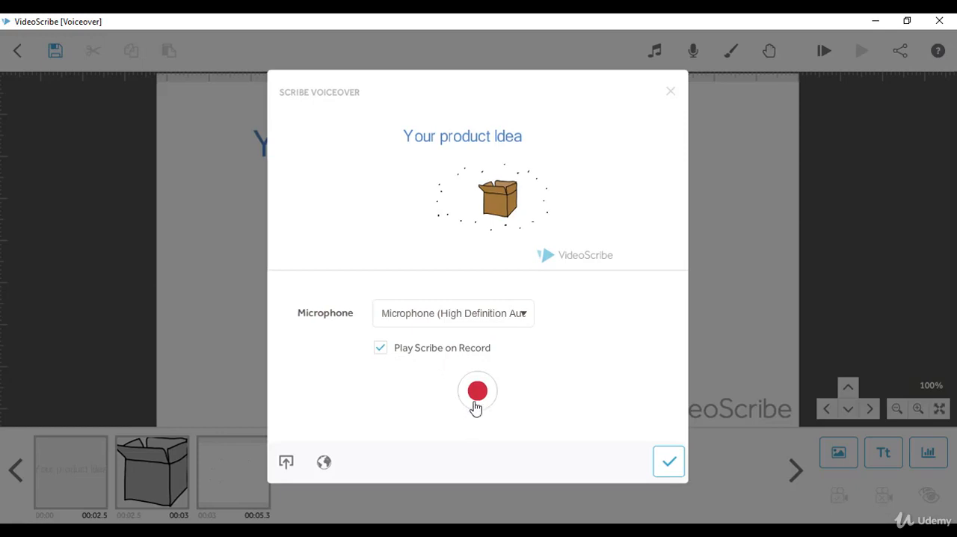
Record a new five-second voiceover with the scribe playing alongside
click(477, 390)
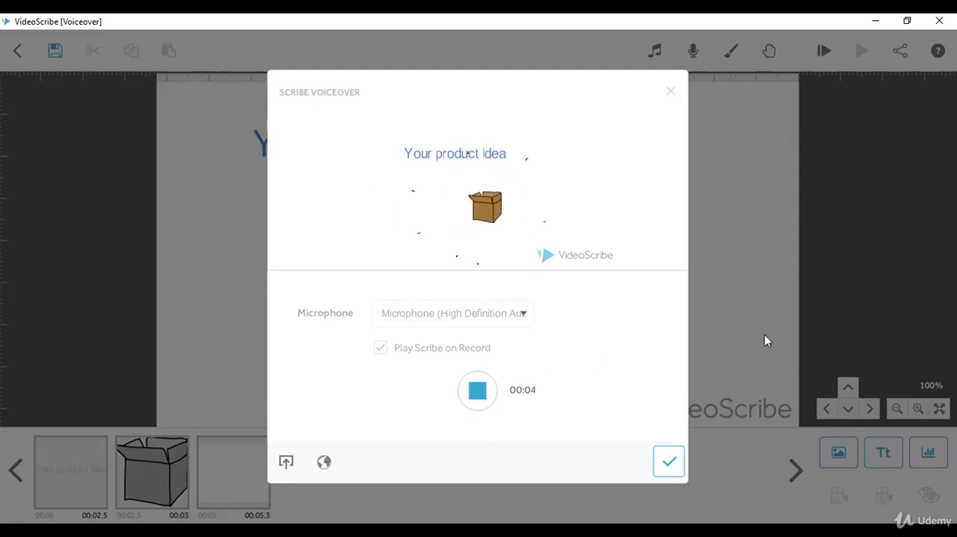
click(477, 390)
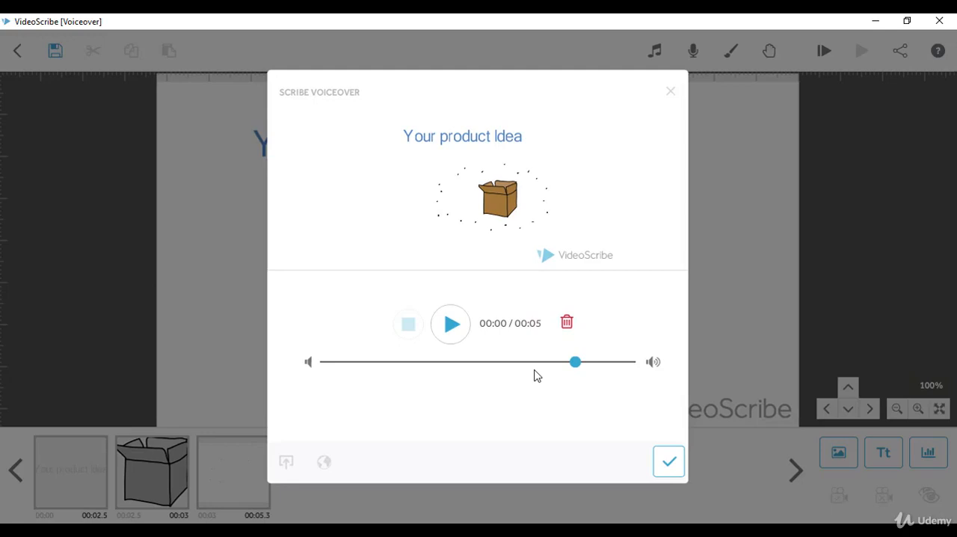
Play the second voiceover, then delete it so the recorder is empty again
click(450, 323)
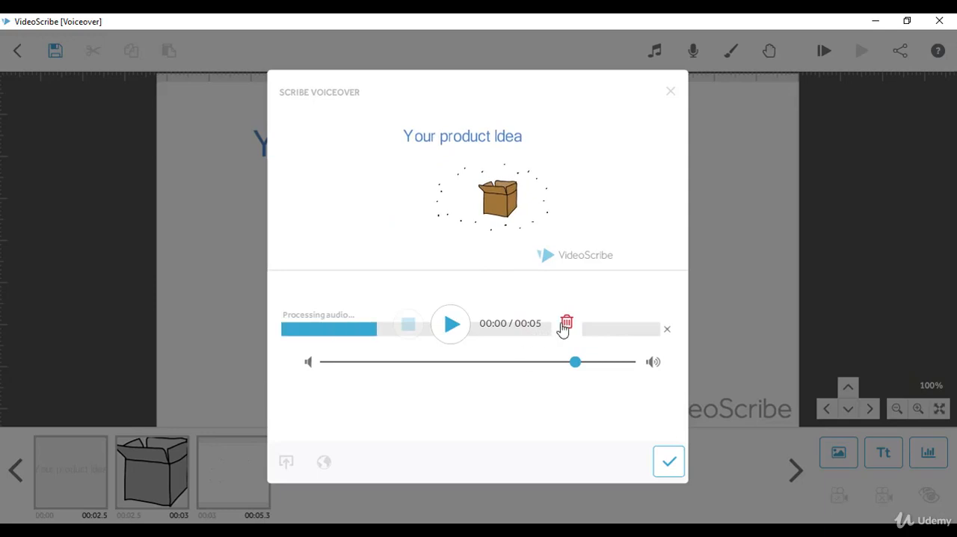
click(565, 323)
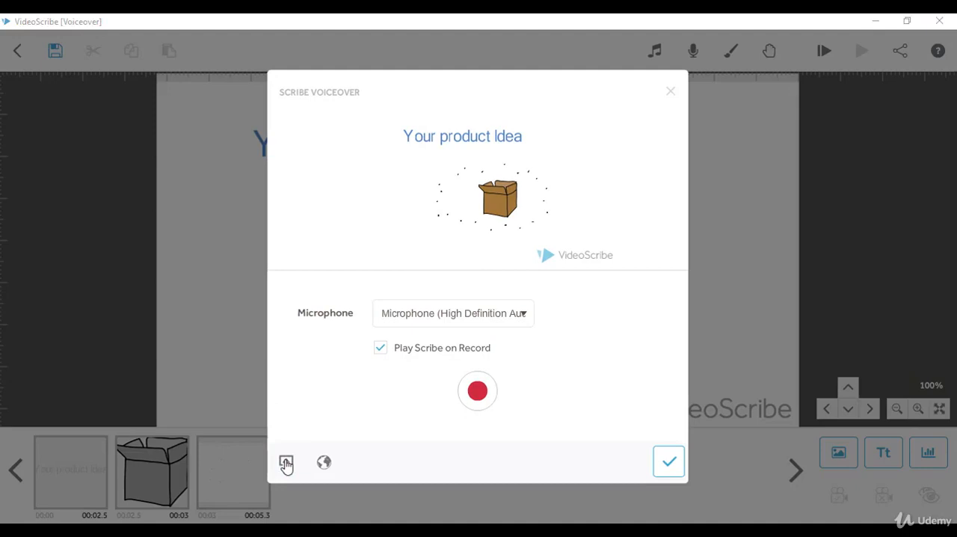
click(287, 460)
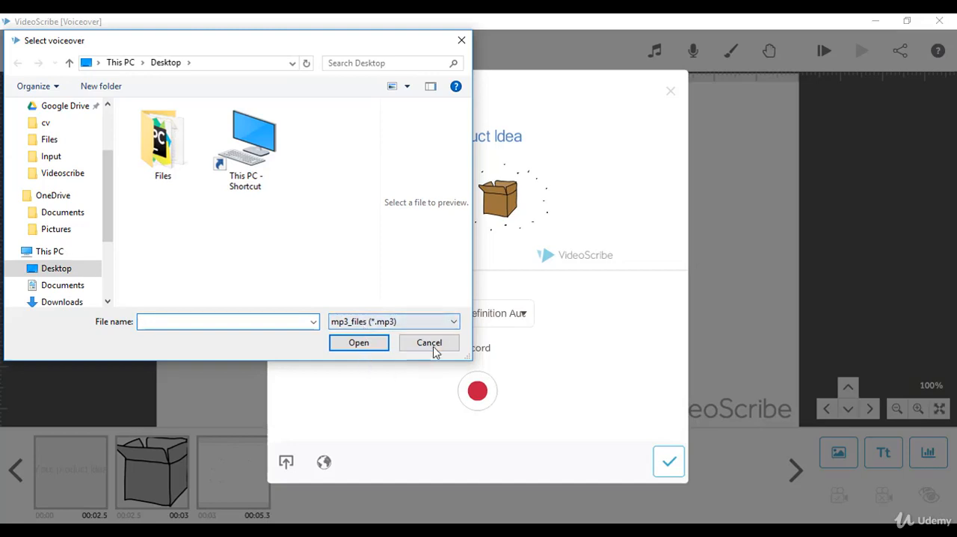
click(429, 342)
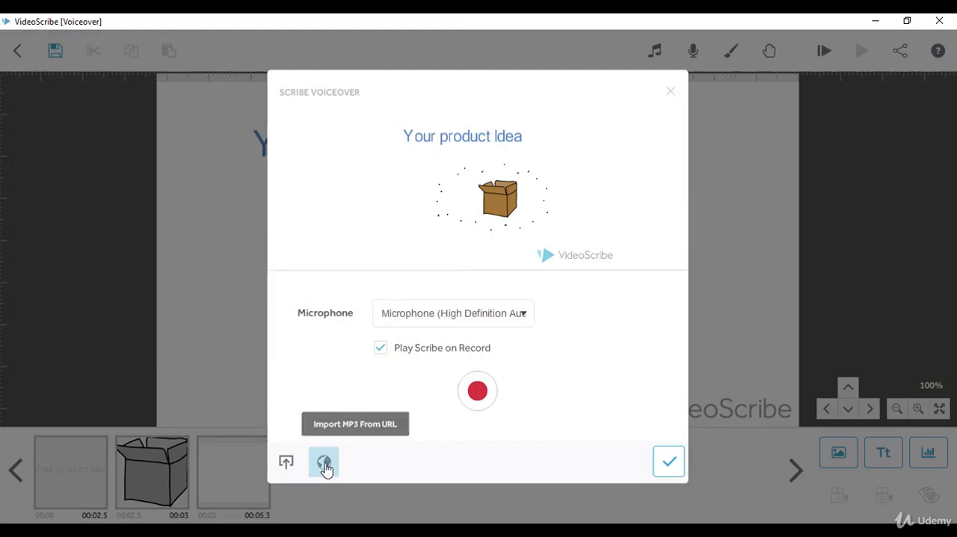
click(323, 460)
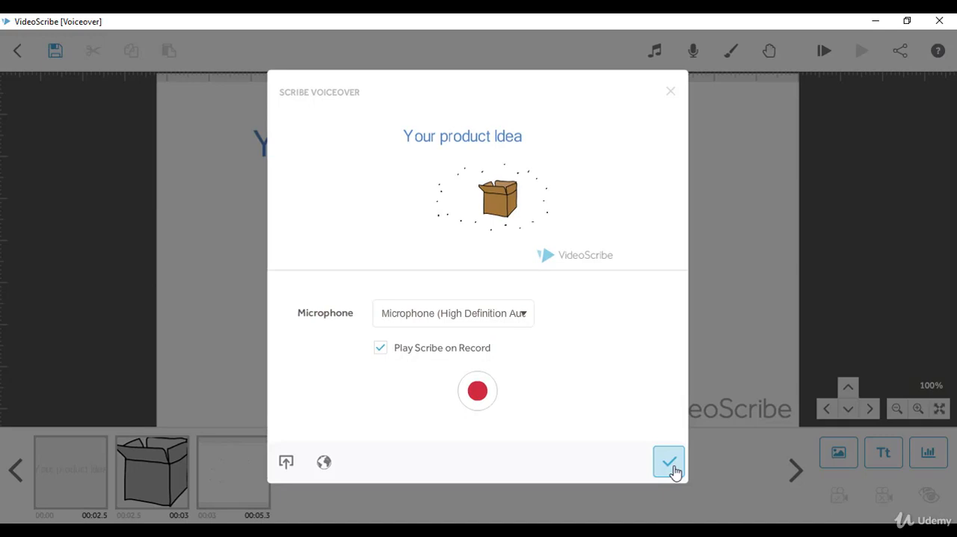
mouse_move(477, 390)
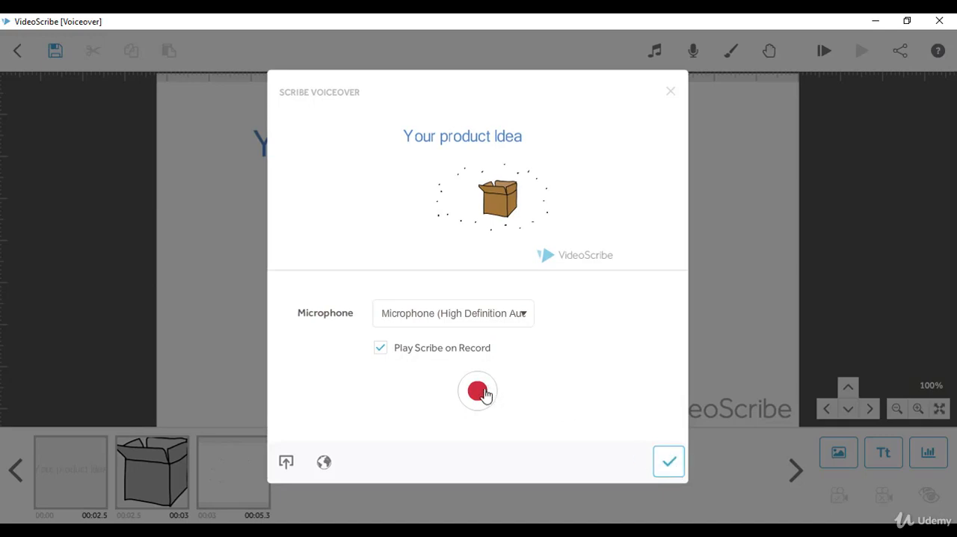
Record a fresh four-second voiceover while the scribe plays along
click(477, 390)
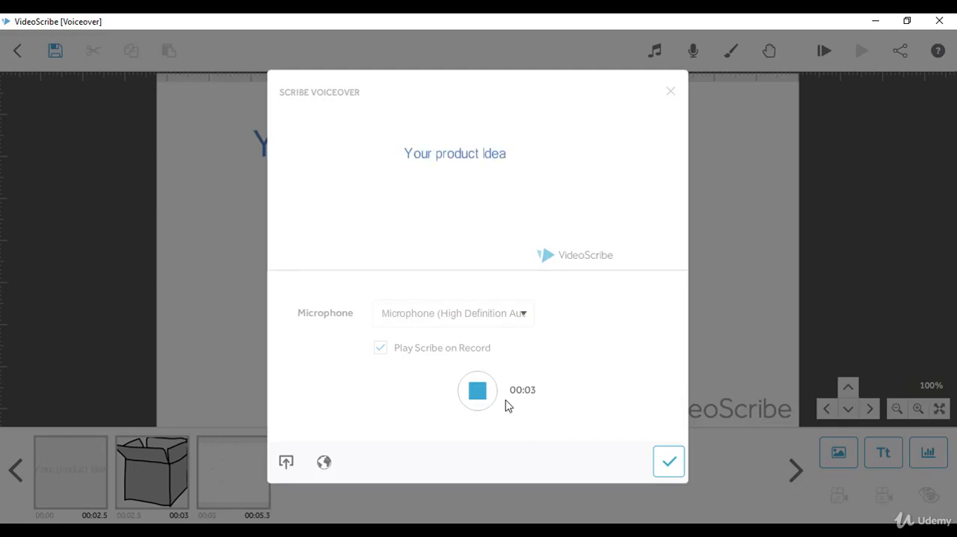
click(477, 390)
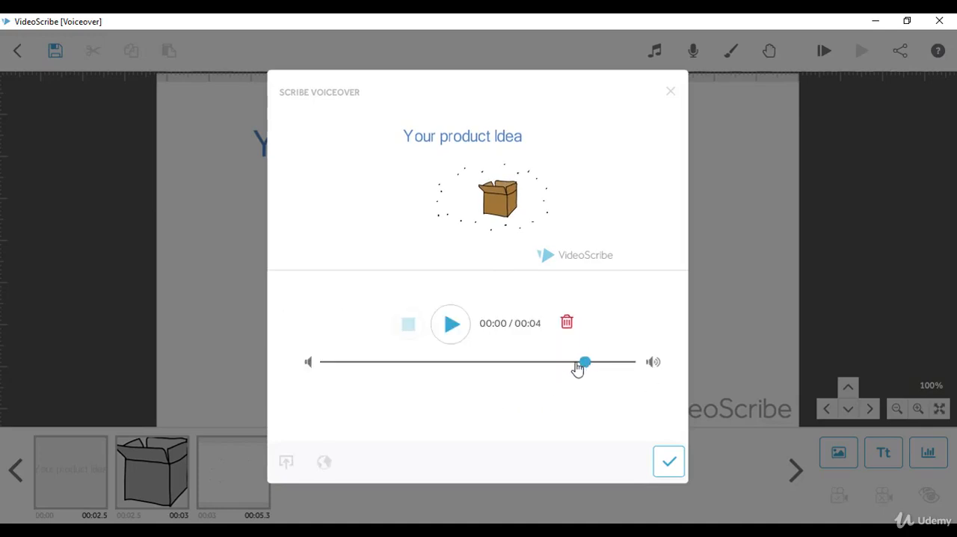
Lower the voiceover volume to below half and accept the clip
drag(583, 360, 511, 360)
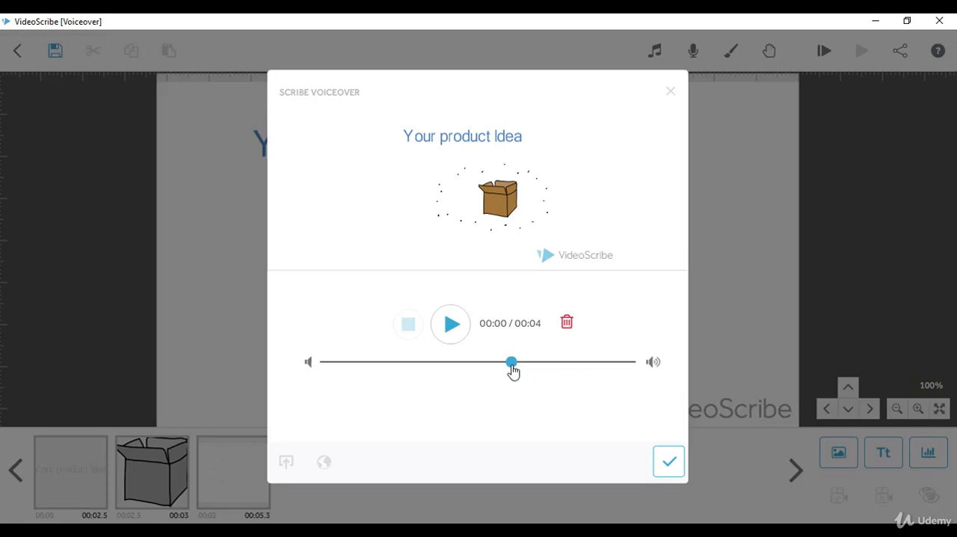
drag(511, 361, 473, 361)
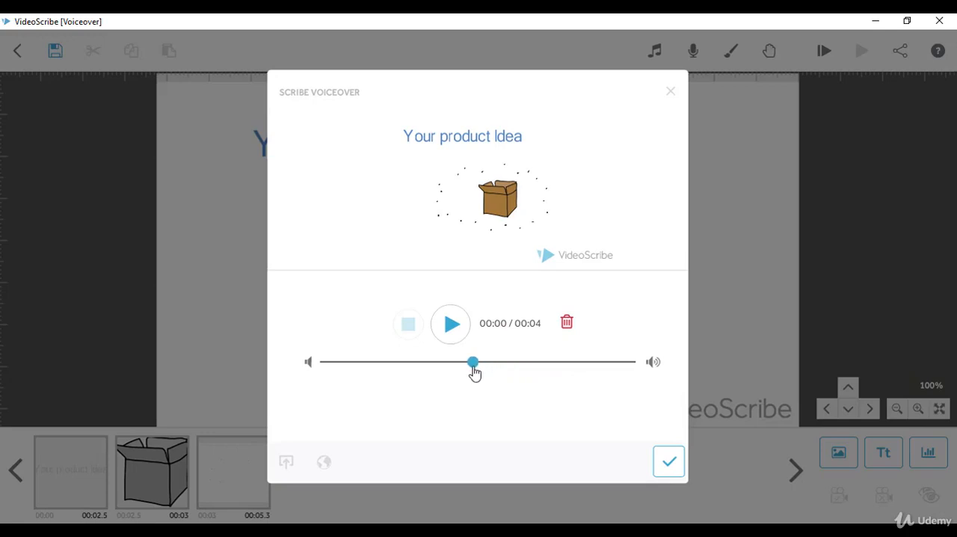
drag(472, 360, 466, 360)
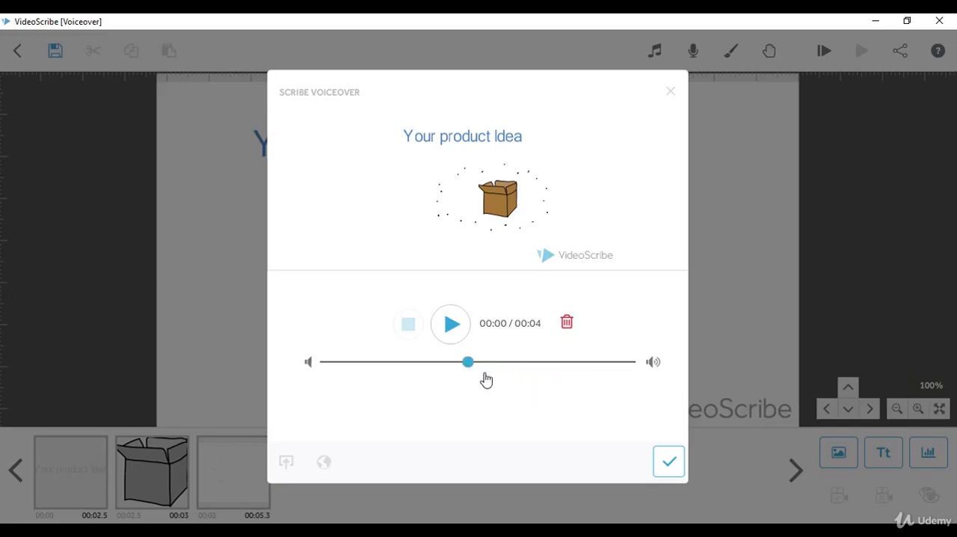
drag(466, 362, 451, 362)
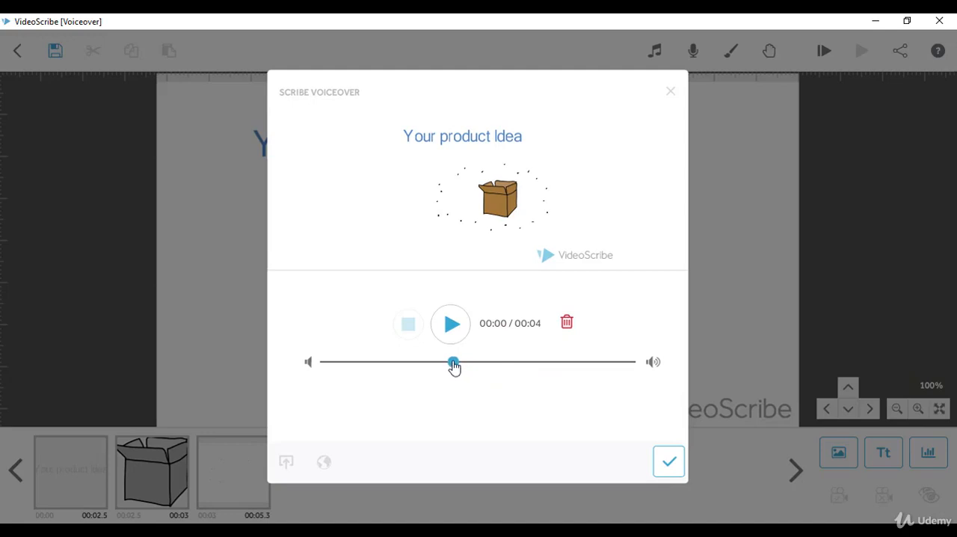
click(666, 460)
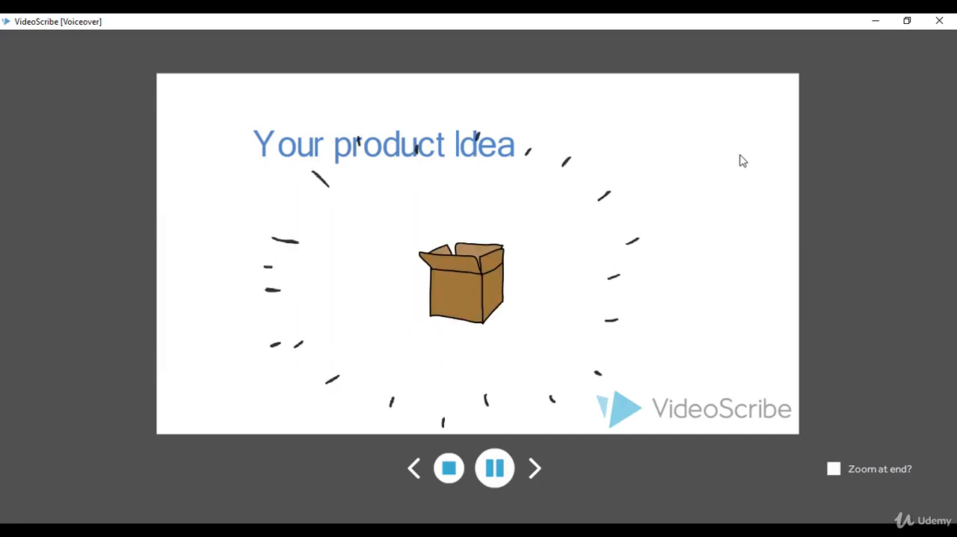
Stop the scribe preview with voiceover and return to the editor canvas
click(449, 468)
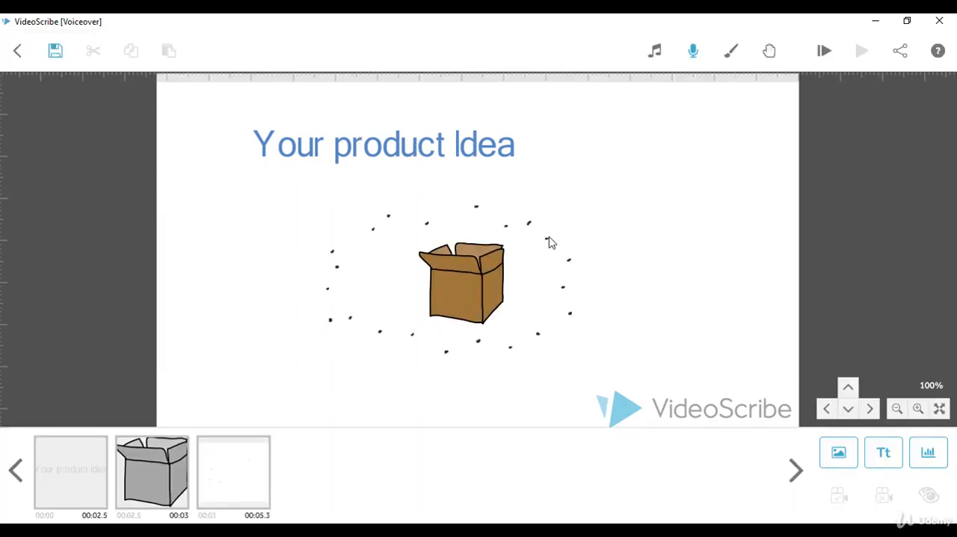